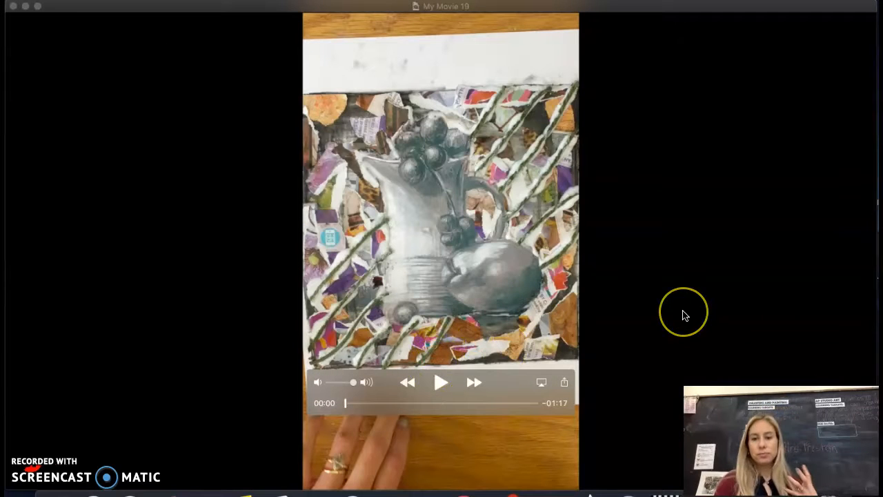
pyautogui.moveTo(686, 316)
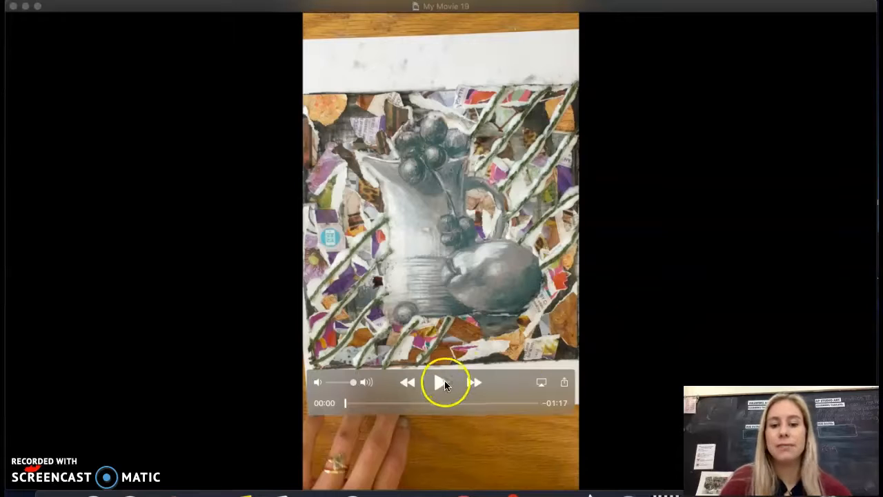
# - Play the collage time-lapse until the yarn-line grid appears, about 00:34
pyautogui.click(440, 383)
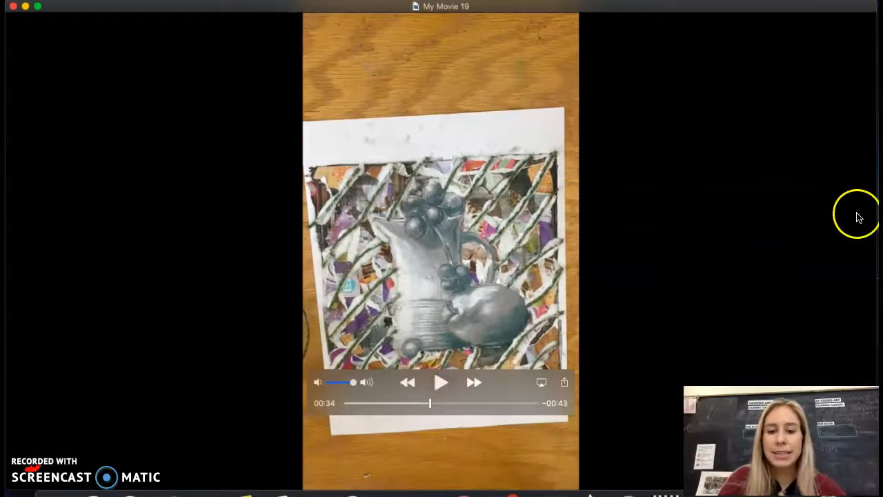
# - Pause the movie on the yarn-grid frame at 34 seconds, then resume playback
pyautogui.click(441, 382)
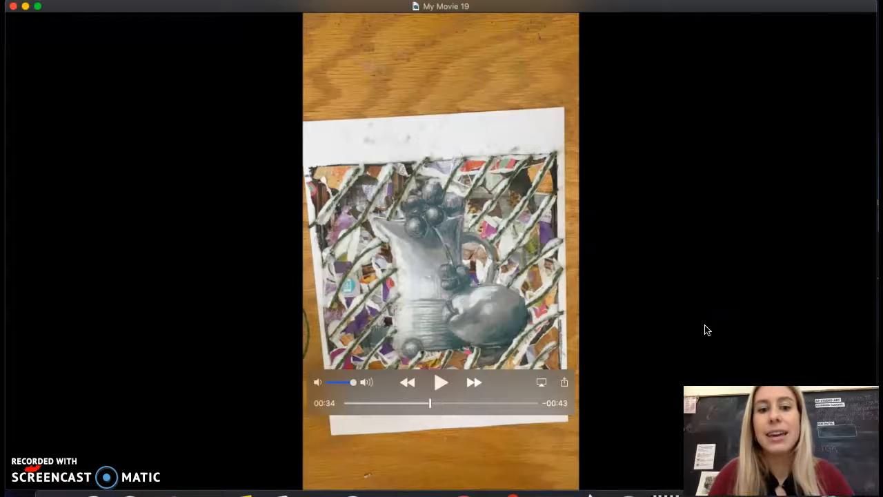
pyautogui.click(441, 382)
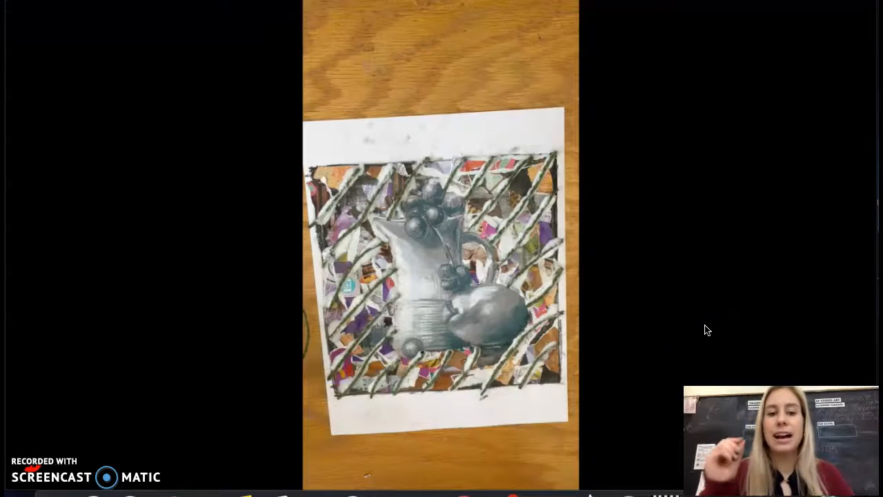